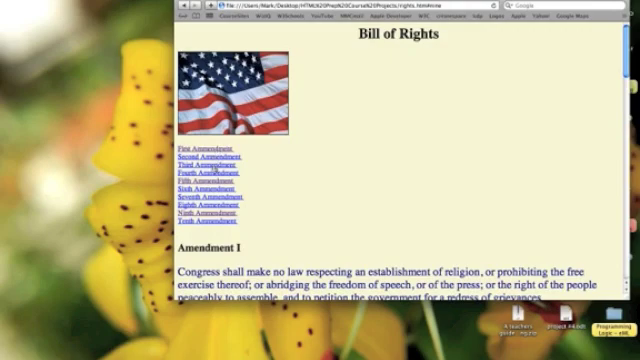
Scroll through rights.htm to the navigation menu's anchor links for #one, #two and #three
{"action": "scroll", "scroll_direction": "down", "scroll_amount": 3}
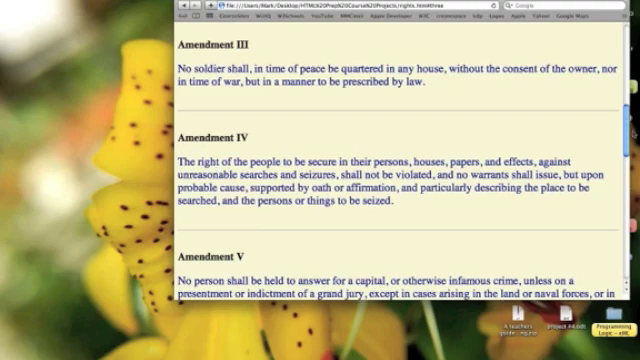
{"action": "scroll", "scroll_direction": "up", "scroll_amount": 3}
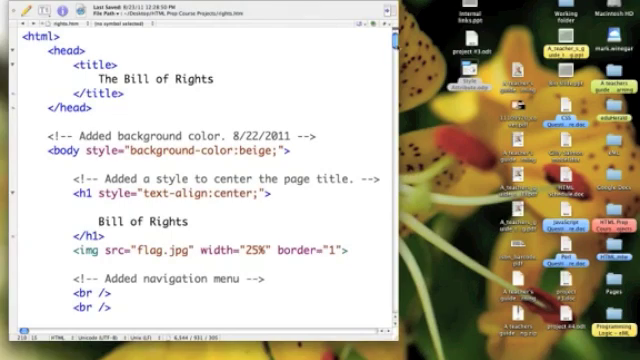
{"action": "scroll", "scroll_direction": "down", "scroll_amount": 3}
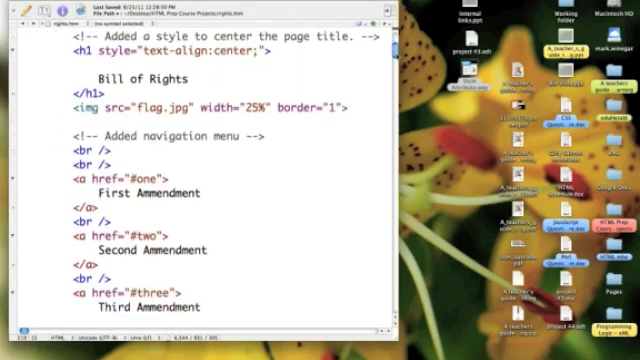
{"action": "scroll", "scroll_direction": "down", "scroll_amount": 3}
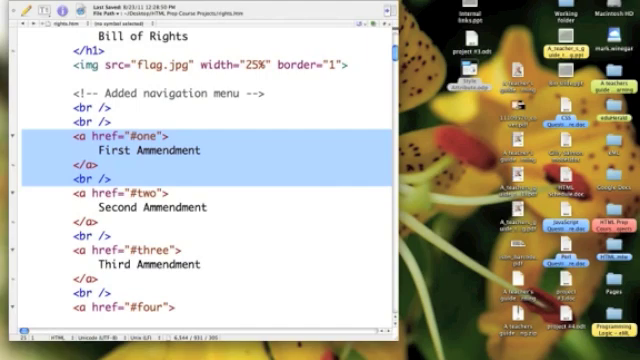
{"action": "left_click", "coordinate": [100, 192]}
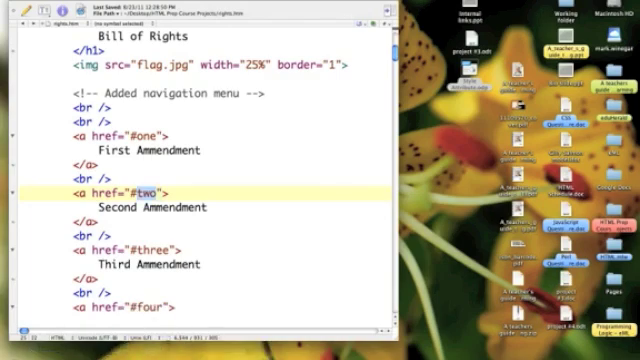
{"action": "double_click", "coordinate": [110, 208]}
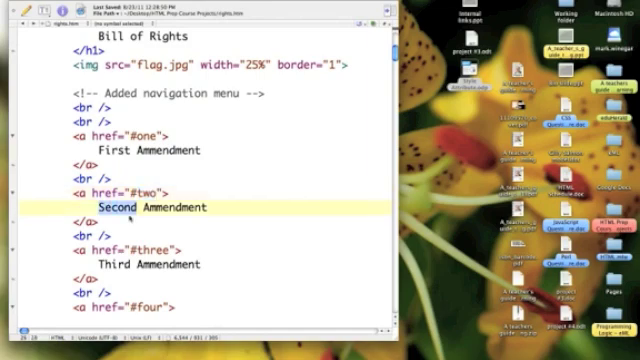
{"action": "left_click", "coordinate": [135, 265]}
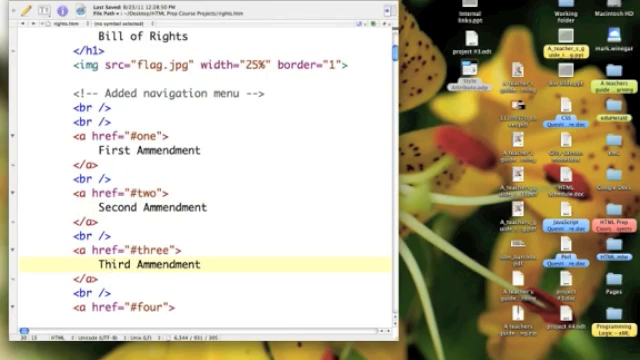
{"action": "scroll", "scroll_direction": "down", "scroll_amount": 3}
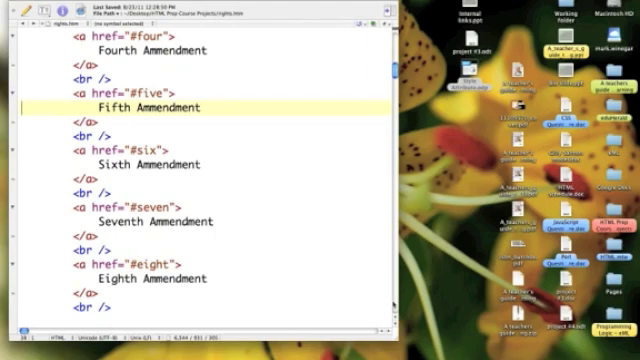
{"action": "scroll", "scroll_direction": "down", "scroll_amount": 3}
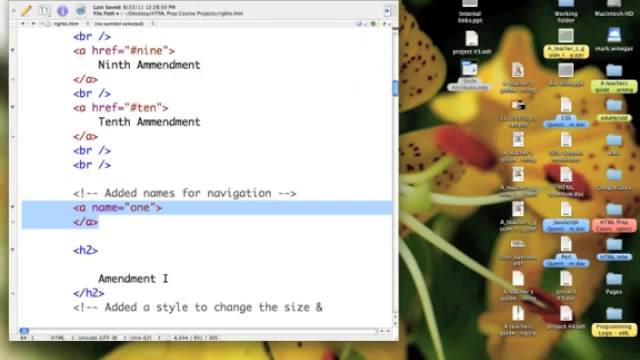
{"action": "scroll", "scroll_direction": "down", "scroll_amount": 3}
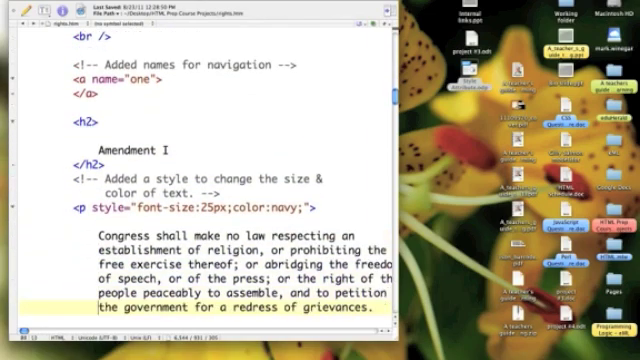
{"action": "scroll", "scroll_direction": "down", "scroll_amount": 3}
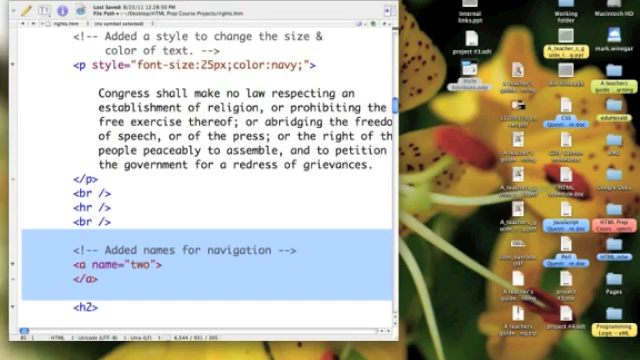
{"action": "scroll", "scroll_direction": "down", "scroll_amount": 3}
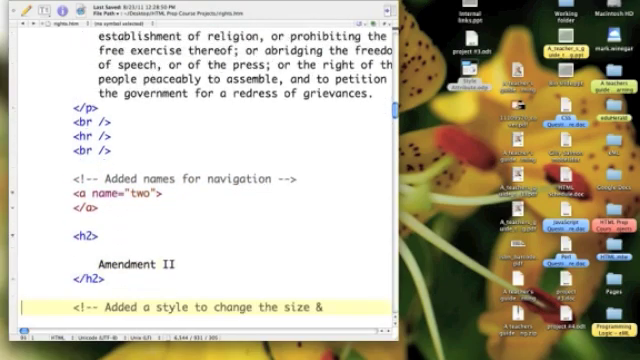
{"action": "scroll", "scroll_direction": "down", "scroll_amount": 3}
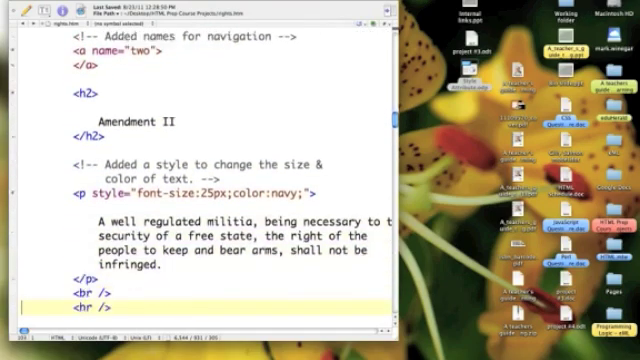
{"action": "scroll", "scroll_direction": "down", "scroll_amount": 3}
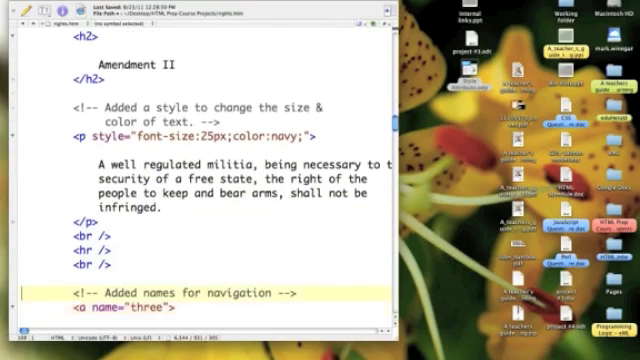
{"action": "scroll", "scroll_direction": "down", "scroll_amount": 3}
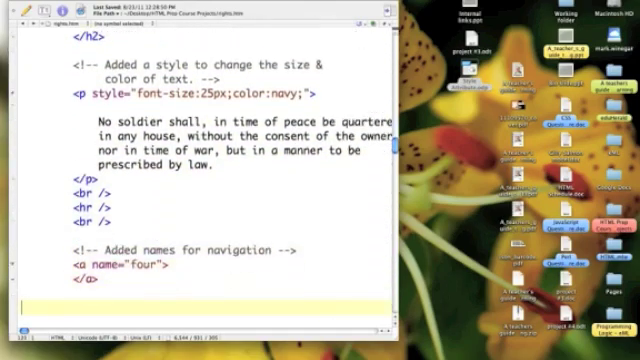
{"action": "scroll", "scroll_direction": "down", "scroll_amount": 3}
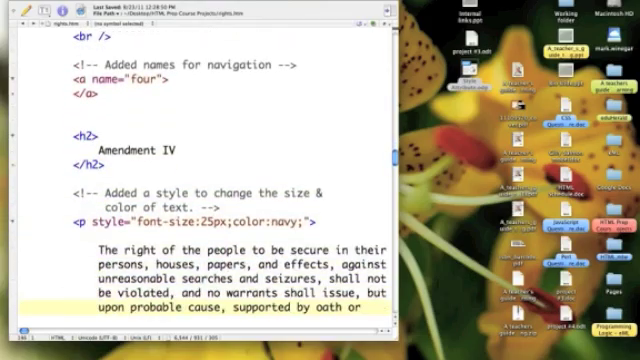
{"action": "scroll", "scroll_direction": "down", "scroll_amount": 3}
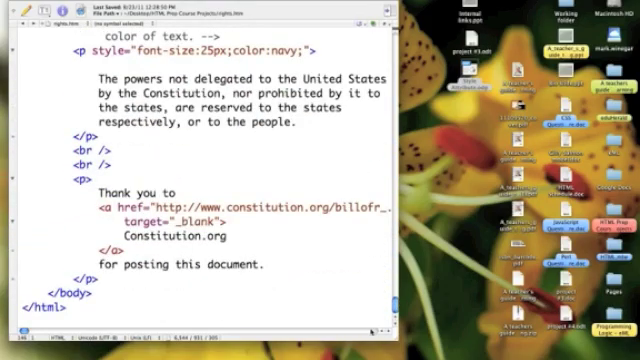
{"action": "scroll", "scroll_direction": "up", "scroll_amount": 3}
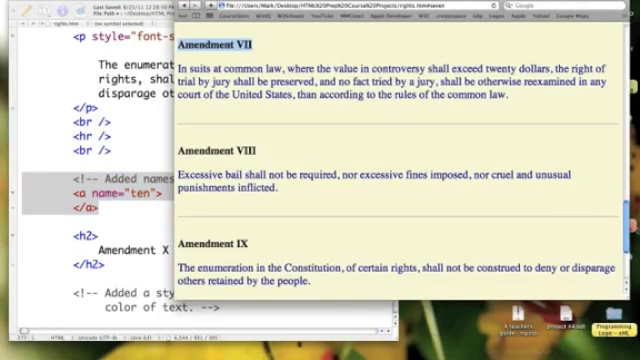
Scroll Safari to the page top, then down to the #eight anchor showing Amendments VIII–X
{"action": "scroll", "scroll_direction": "up", "scroll_amount": 3}
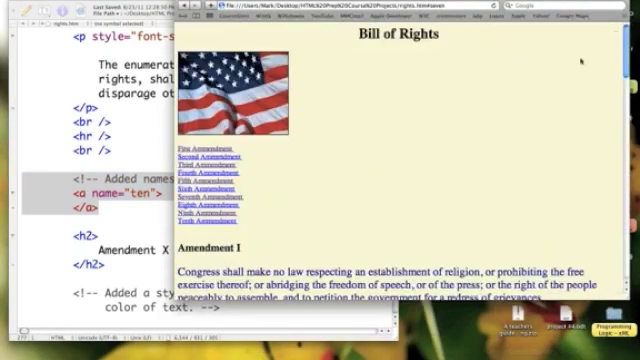
{"action": "scroll", "scroll_direction": "down", "scroll_amount": 3}
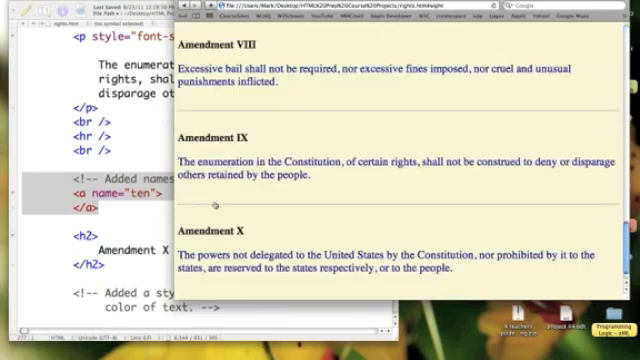